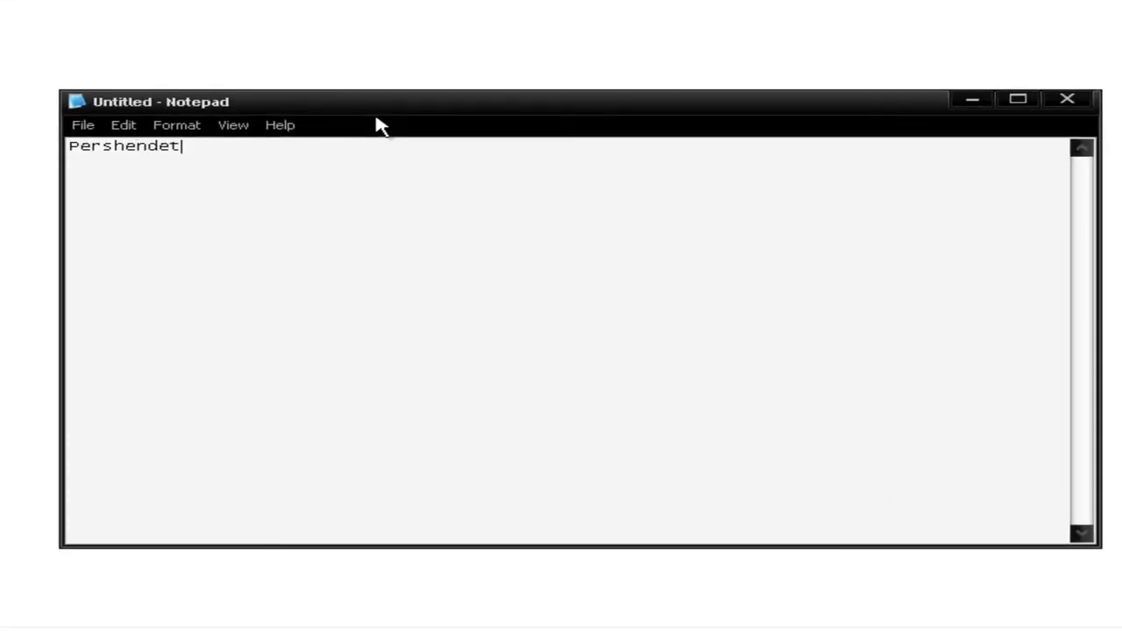
- Type the greeting 'je une jam Erandi Antari Kryesor i Kosova Gold Hackers'
type("je une jam \"")
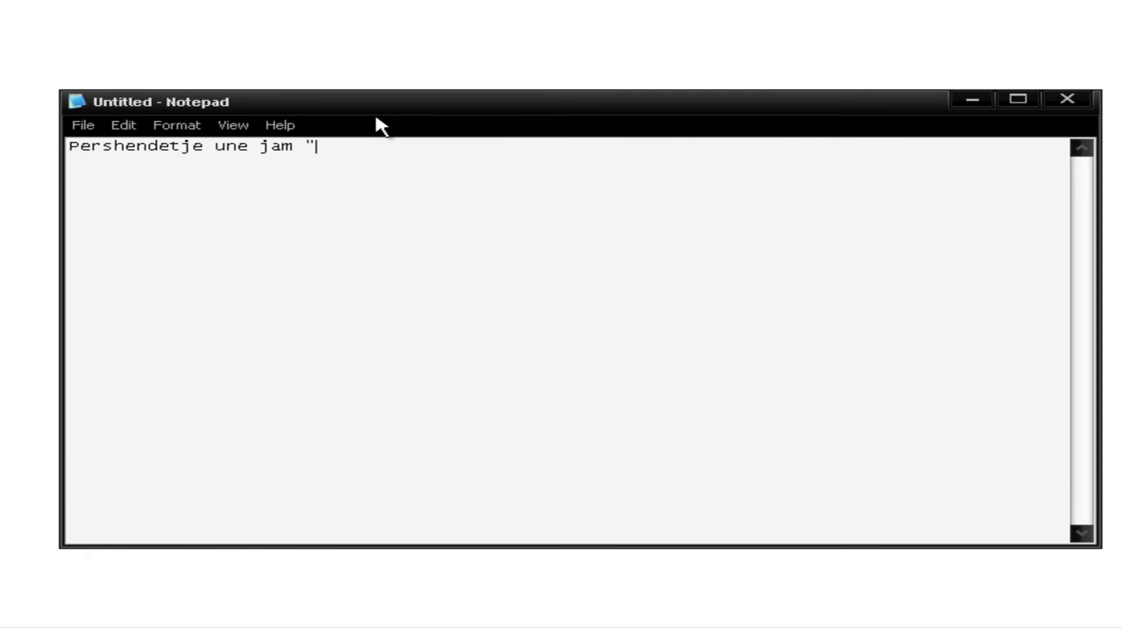
type("Erandi\"")
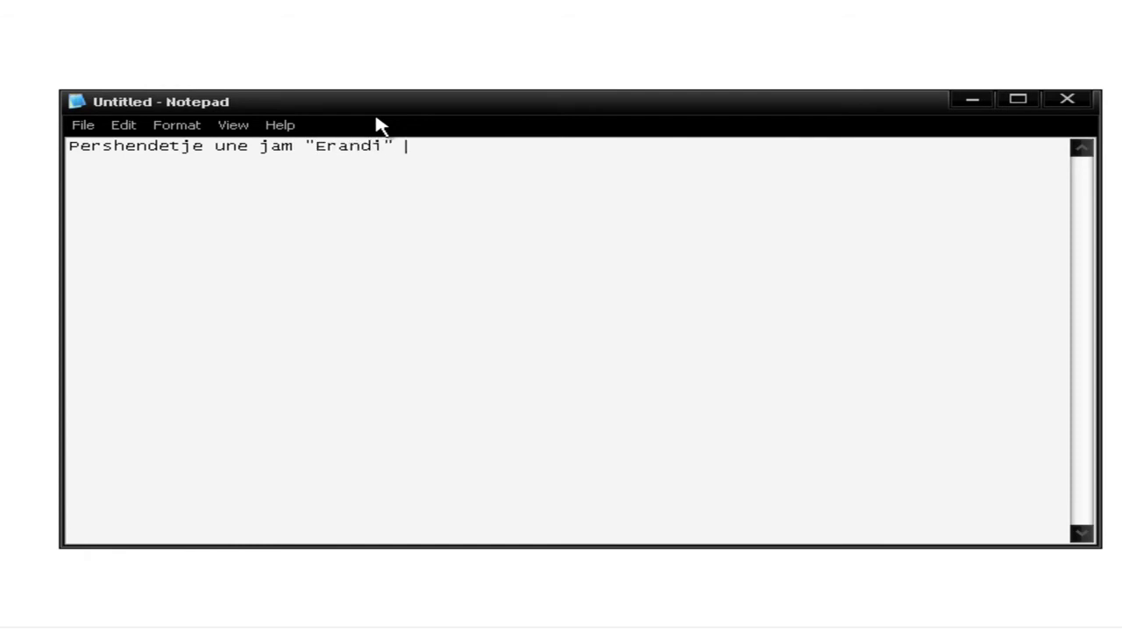
type("Antari Kr")
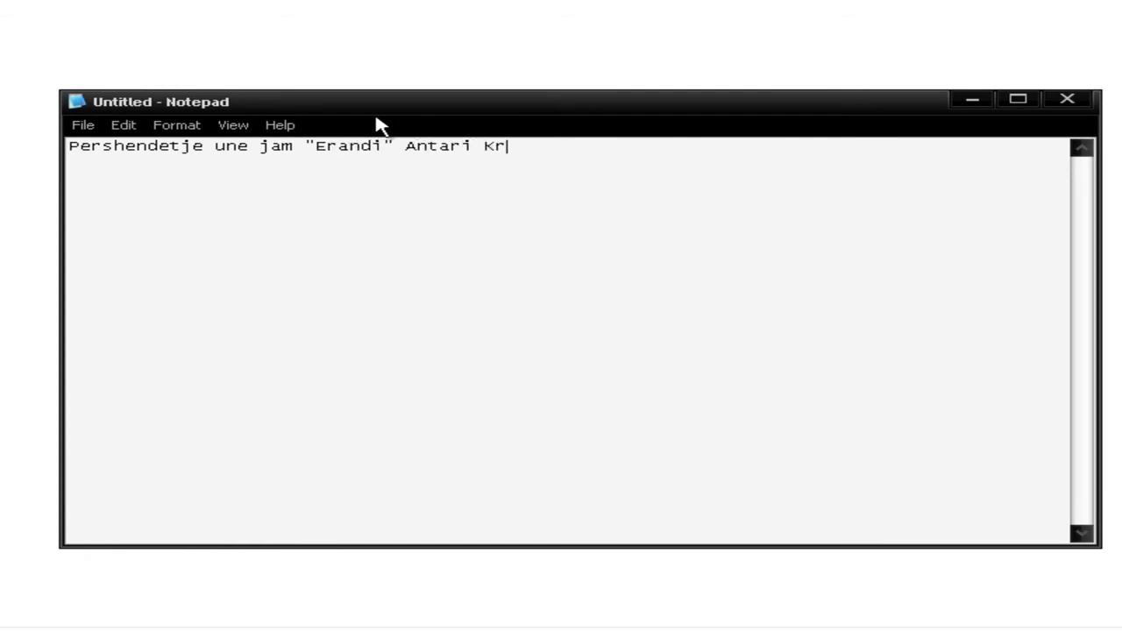
type("yesor i")
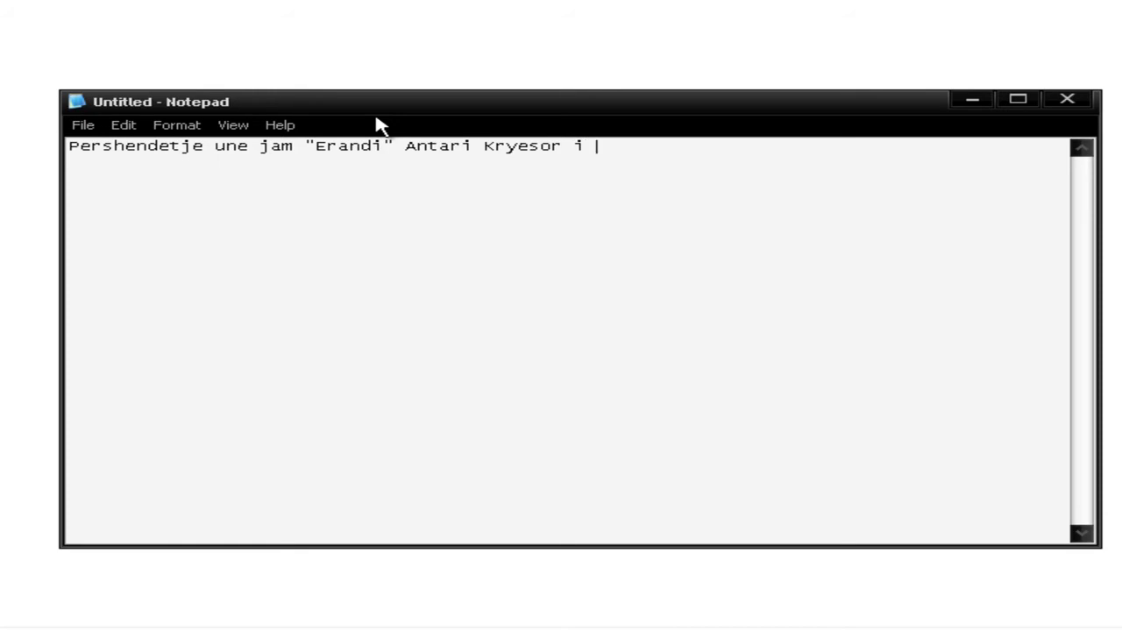
type("Kosova Gold Ha")
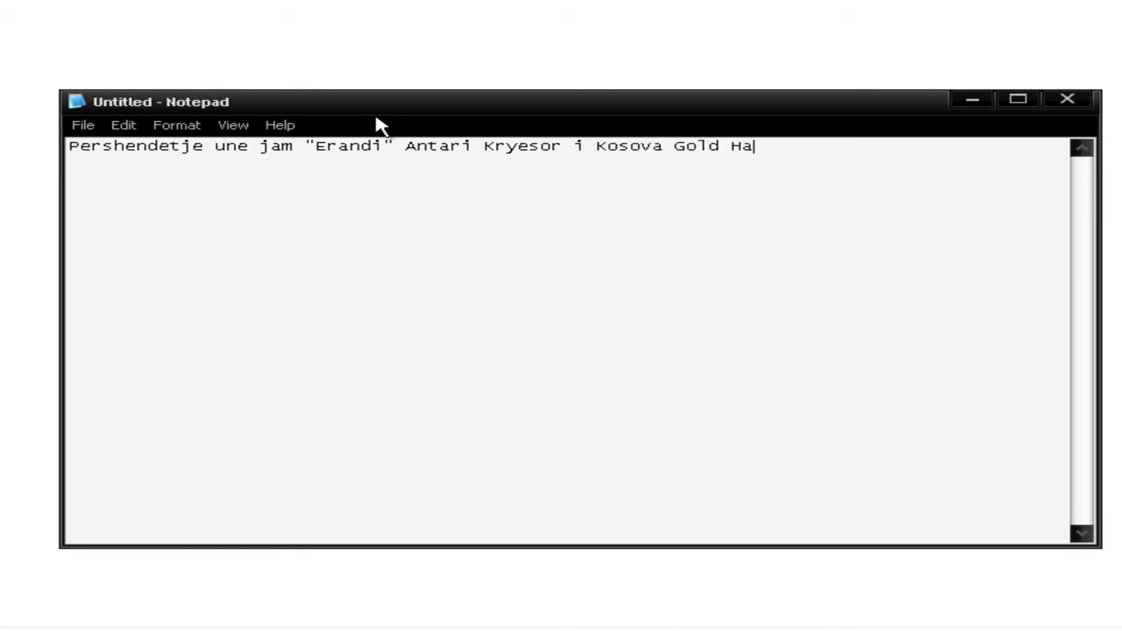
type("kers")
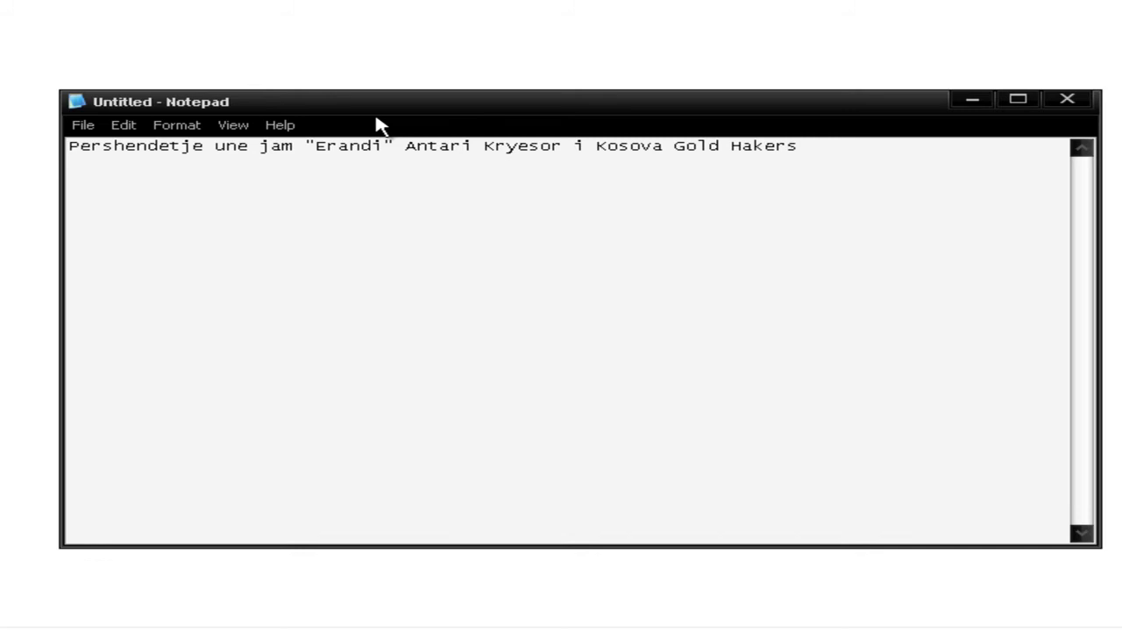
type("Desha te nj")
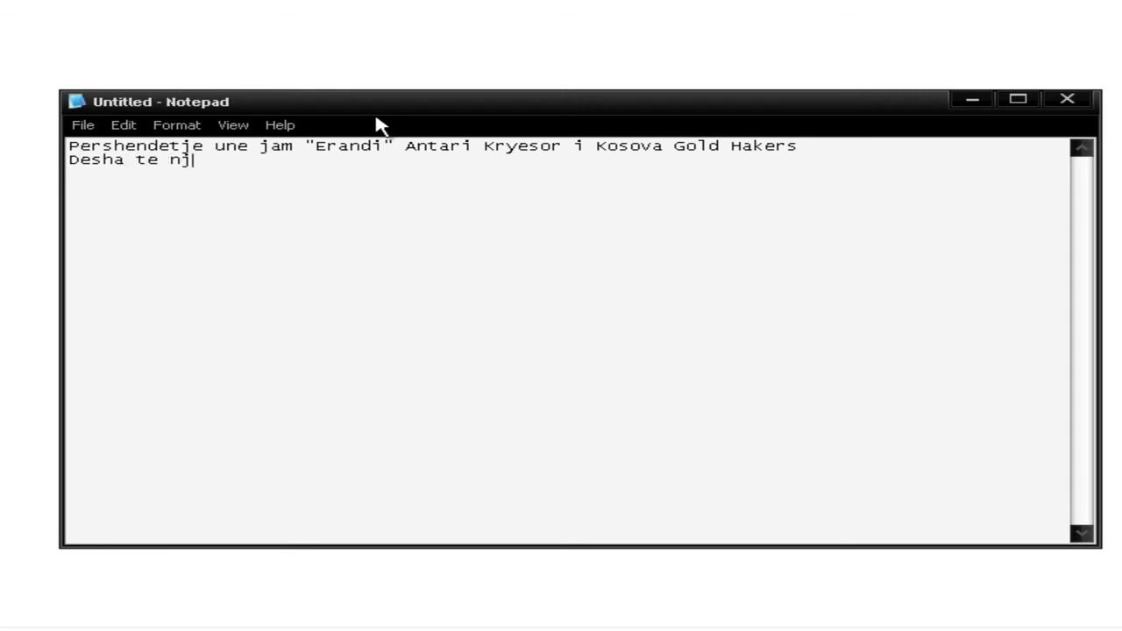
type("oftoj se")
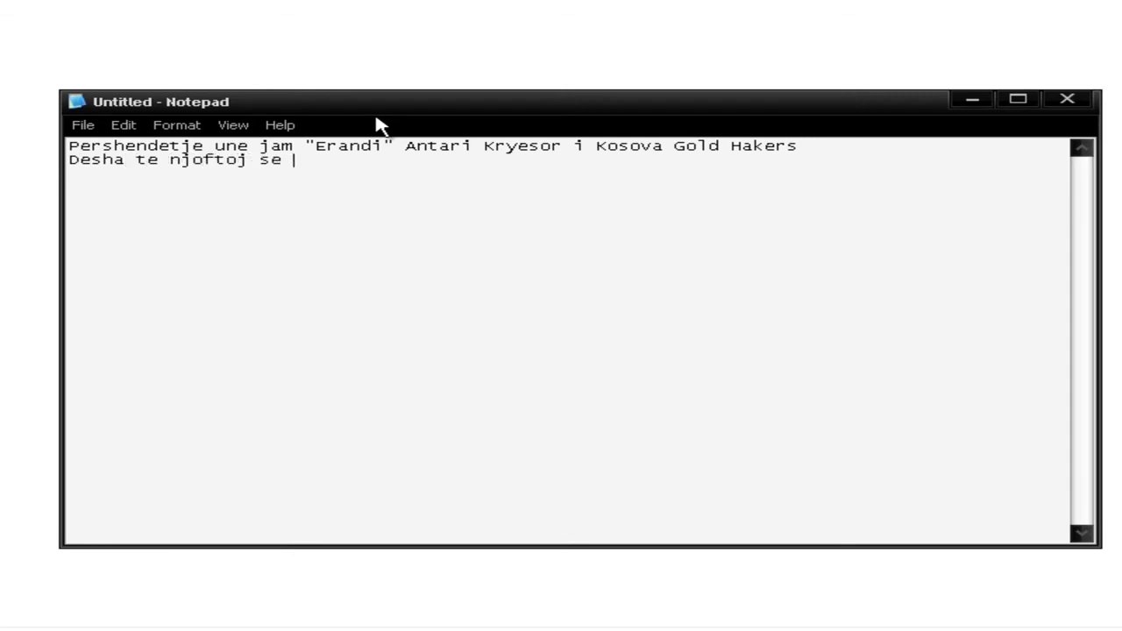
type("kam hakuar We")
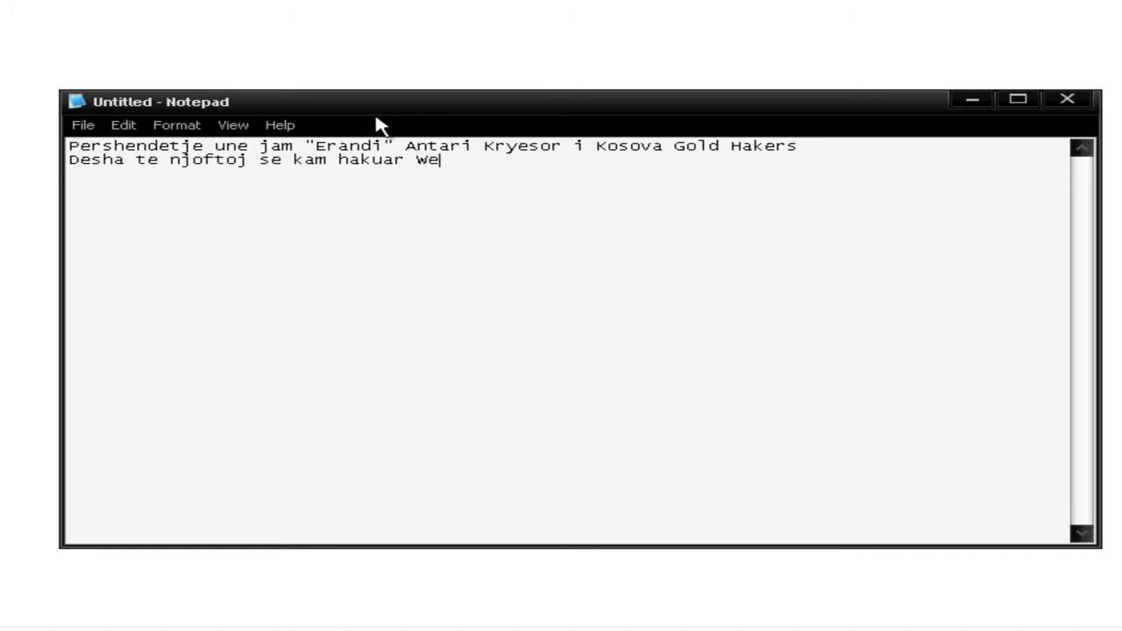
type("bsajtin e Rusis")
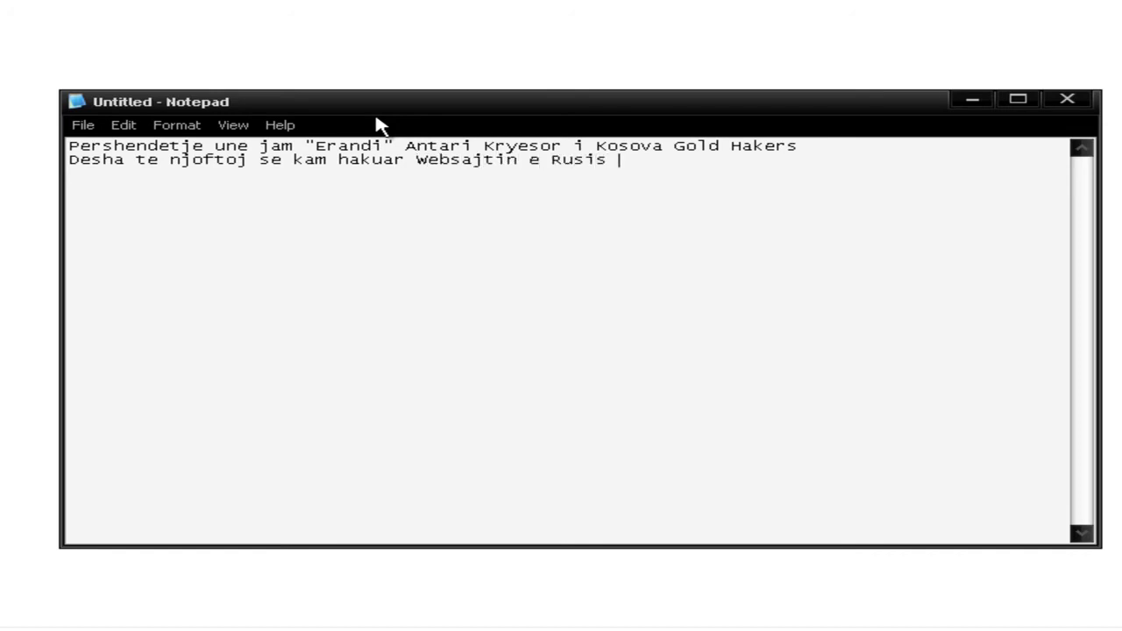
type("ne Ser")
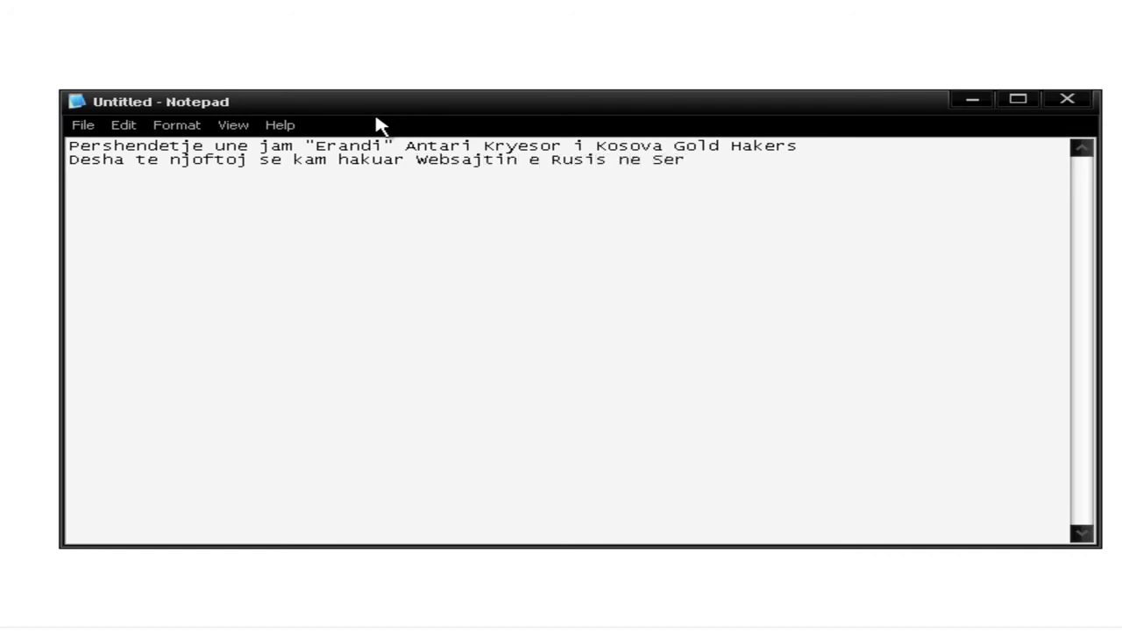
type("bi")
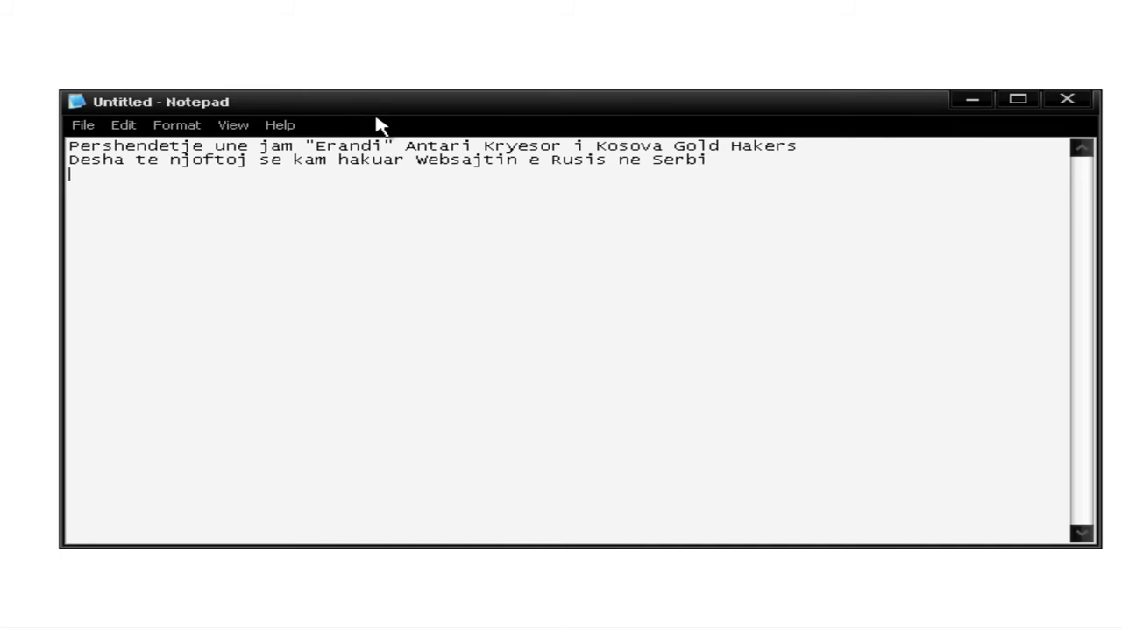
type("w")
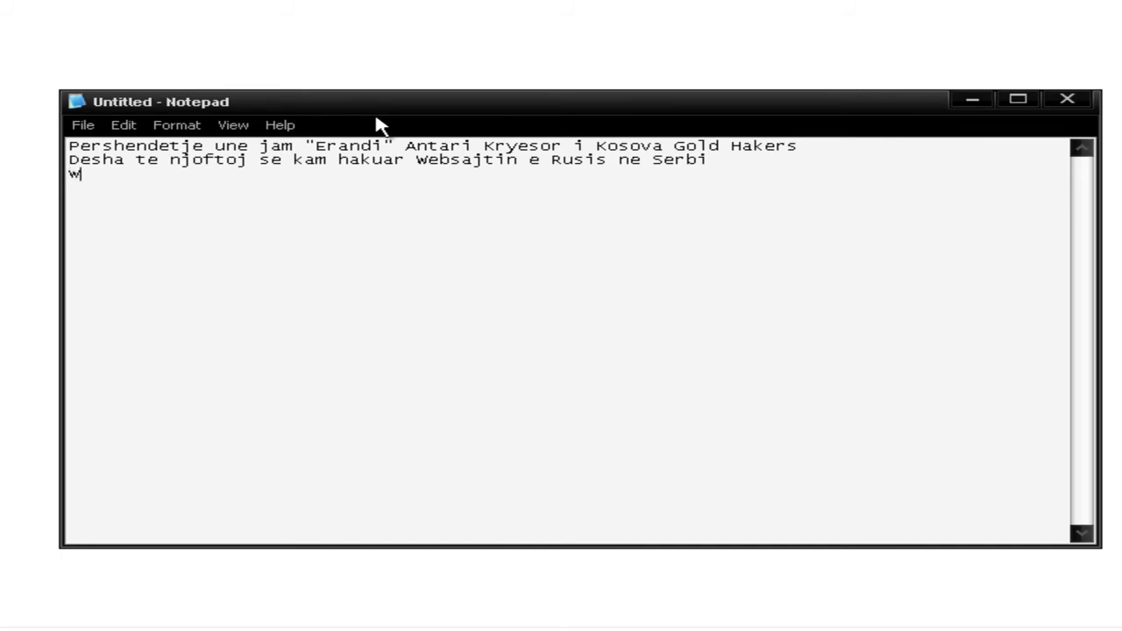
type("ww.rusia.rs")
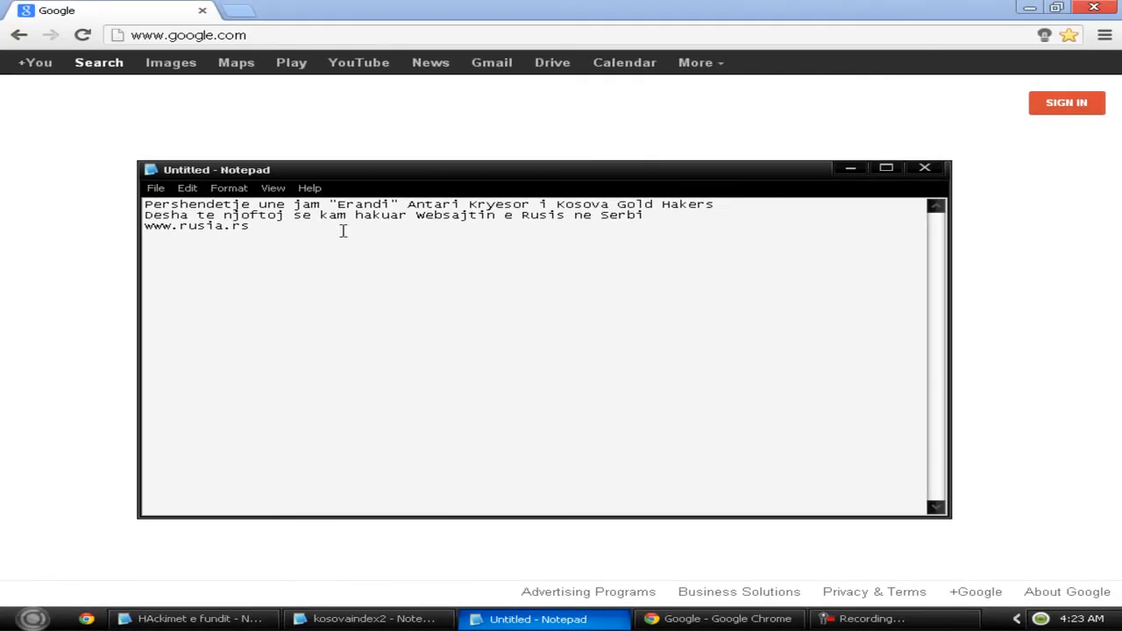
- Enter the rusija.rs address in Chrome's address bar to load the defacement page
left_click(718, 619)
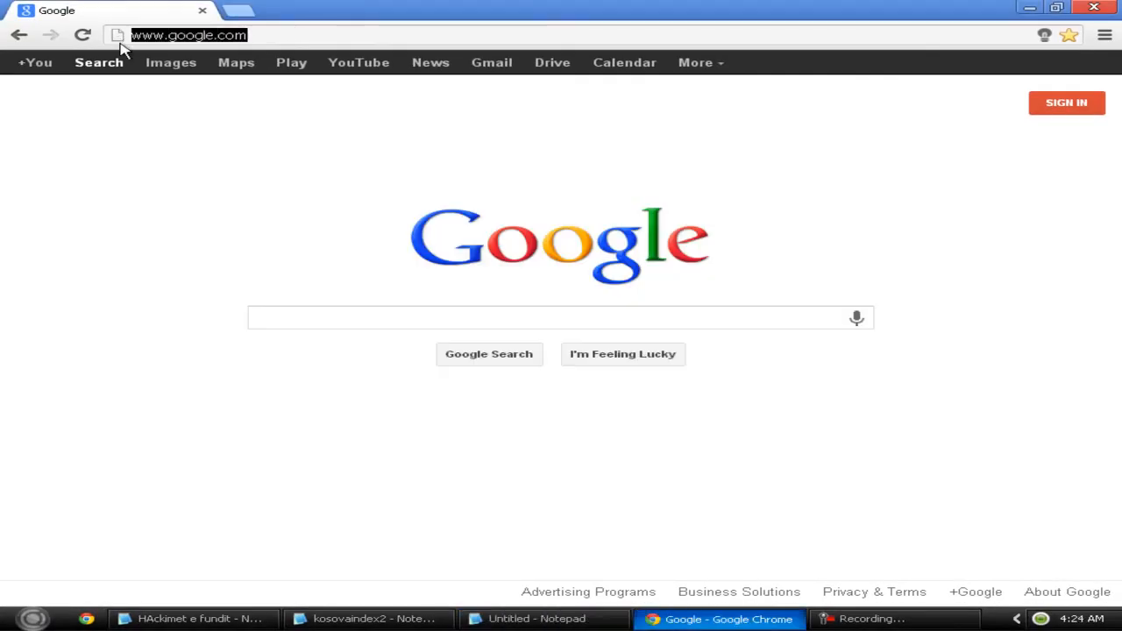
type("Hackojme Websajtin e Rusis ne Serbi : http://rusija.rs/ Mirror: http://add-attack.com/mirror/286437/rusija.rs/")
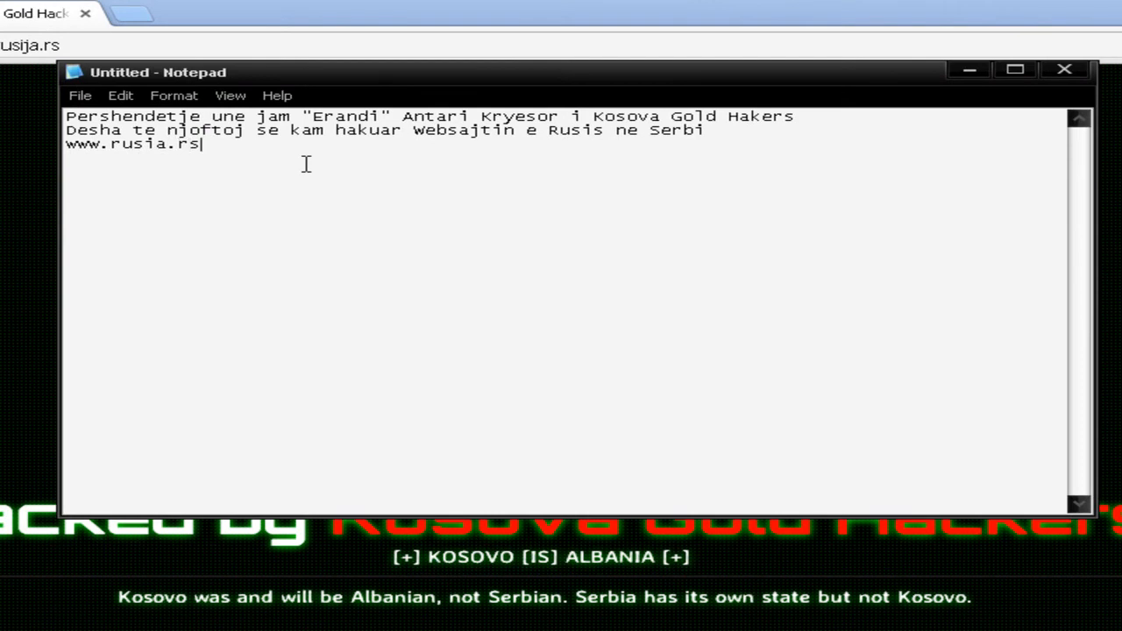
key("Backspace")
type("j")
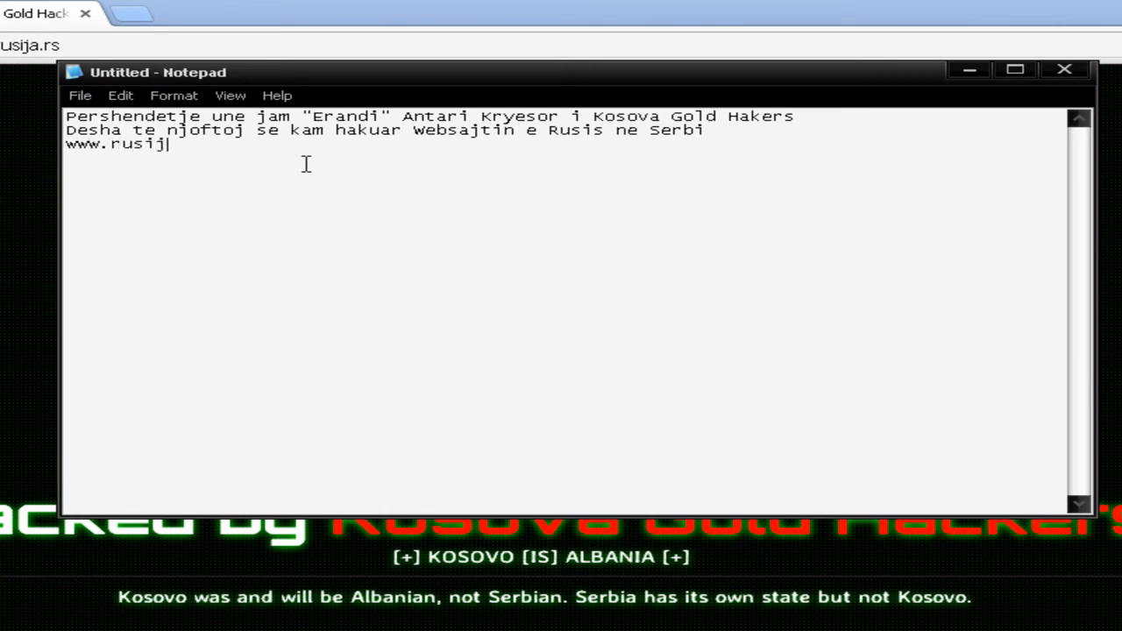
type("a.rs")
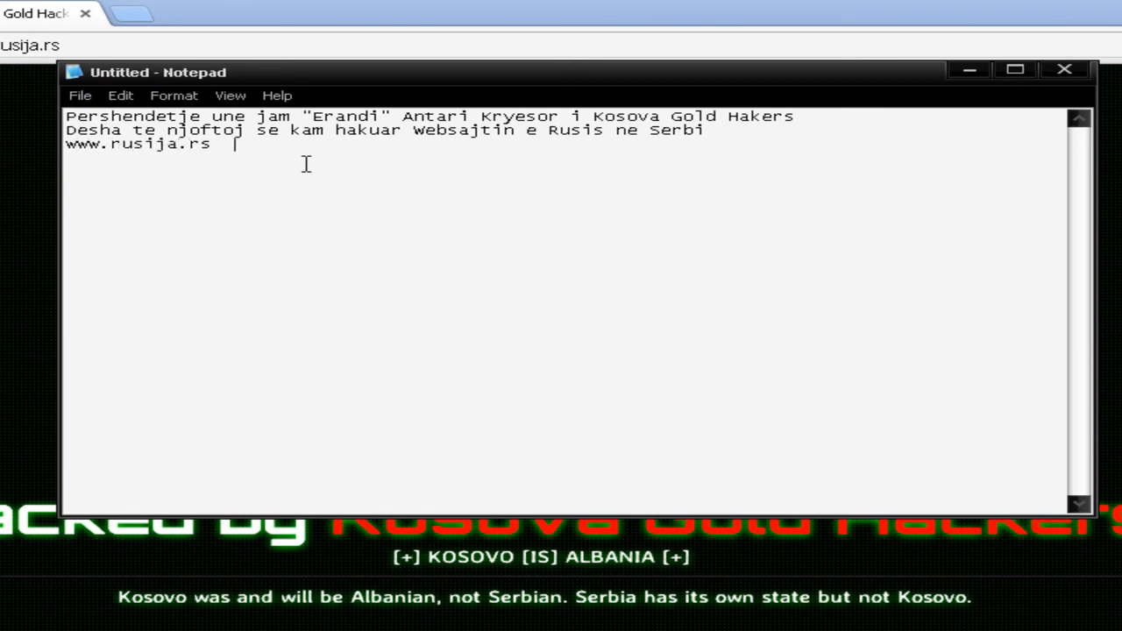
type("Mfalni")
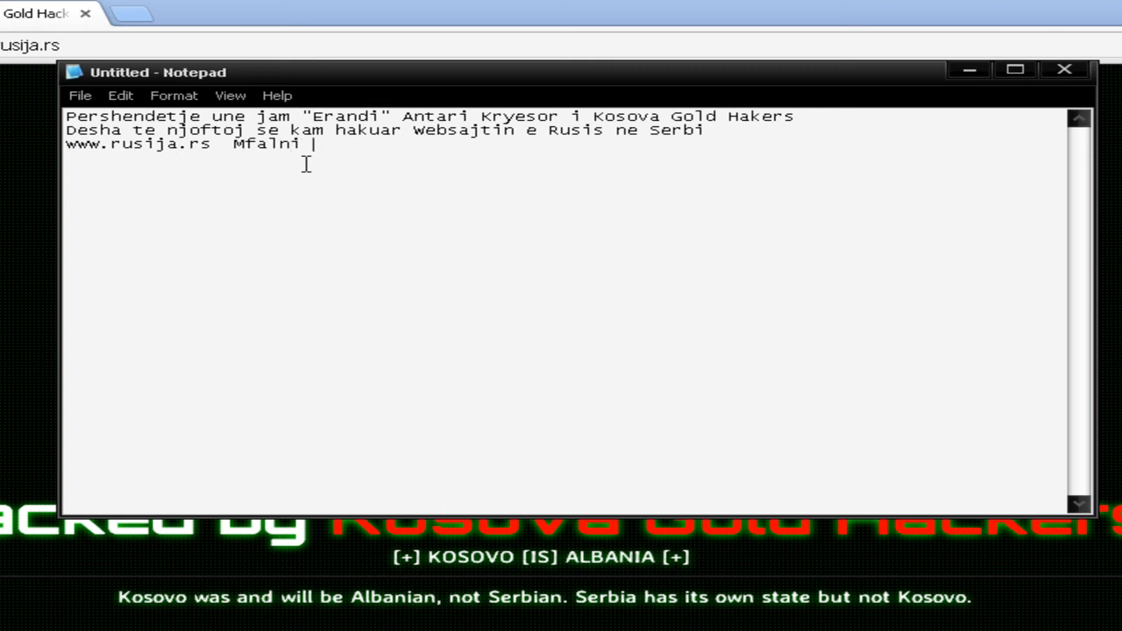
type(":D")
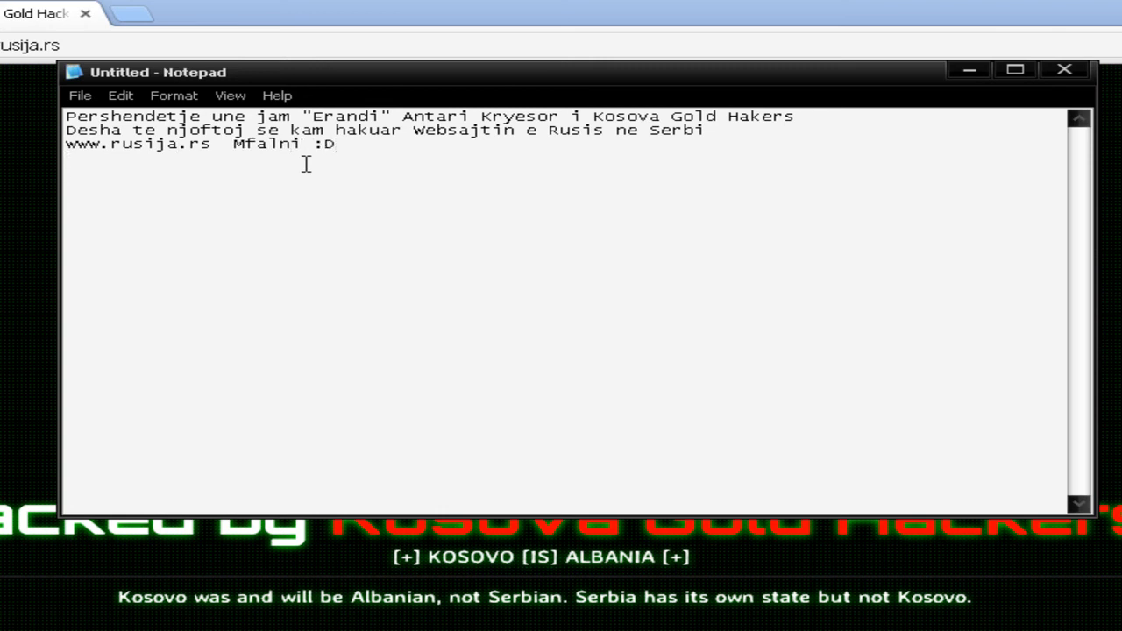
type("ja pra e shi")
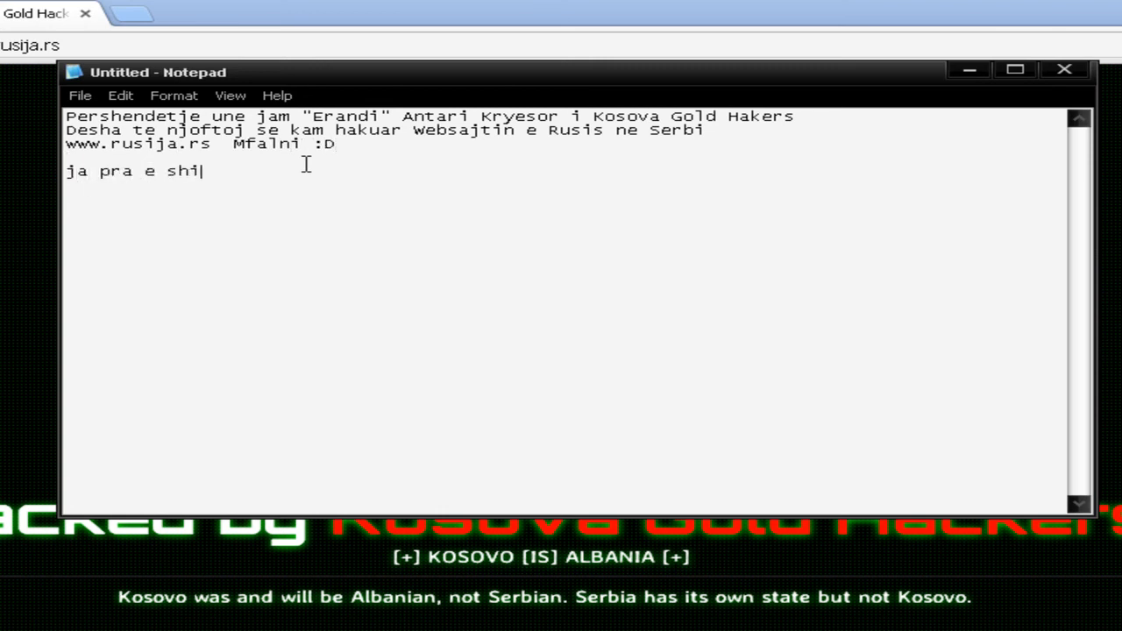
type("hni")
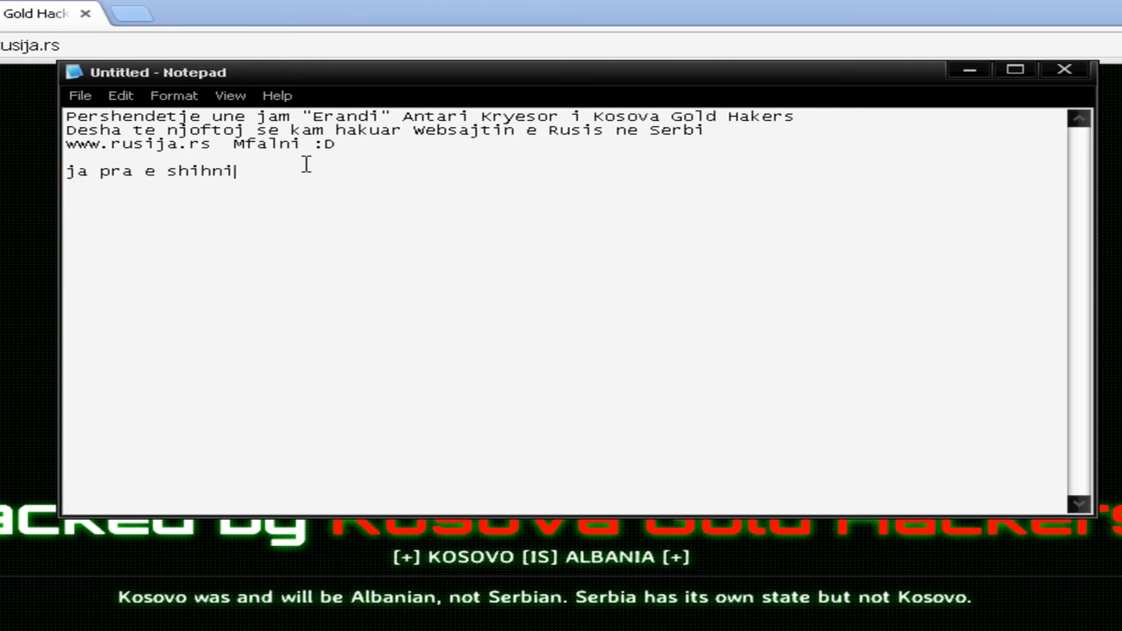
type(":D :D")
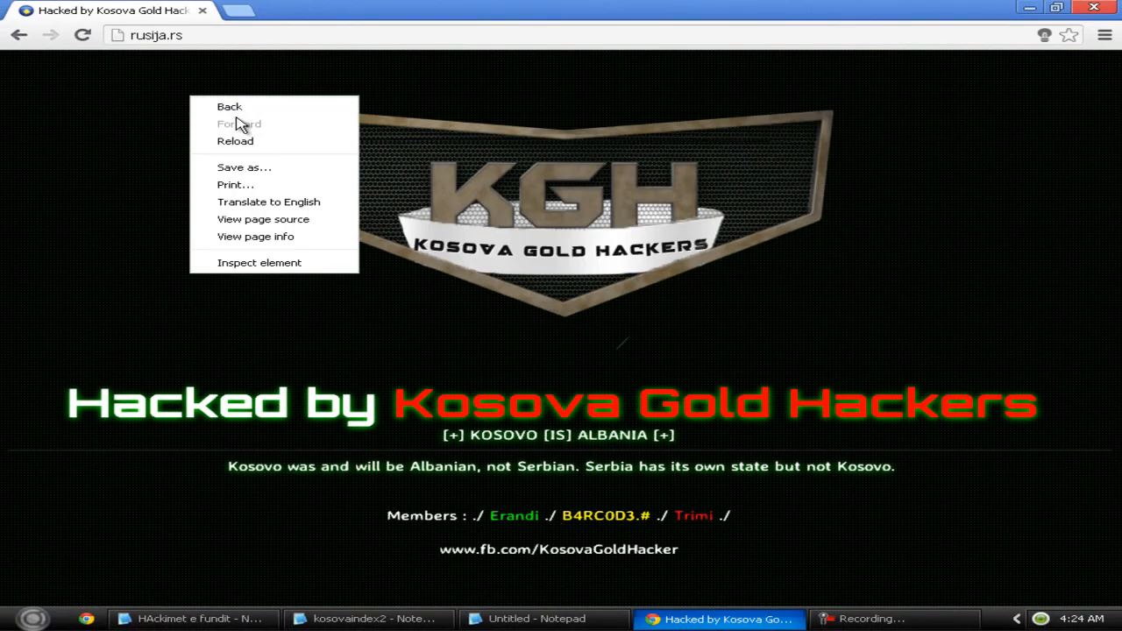
- Dismiss Chrome's page menu, switch to Notepad, and type the sign-off 'Tung'
left_click(235, 141)
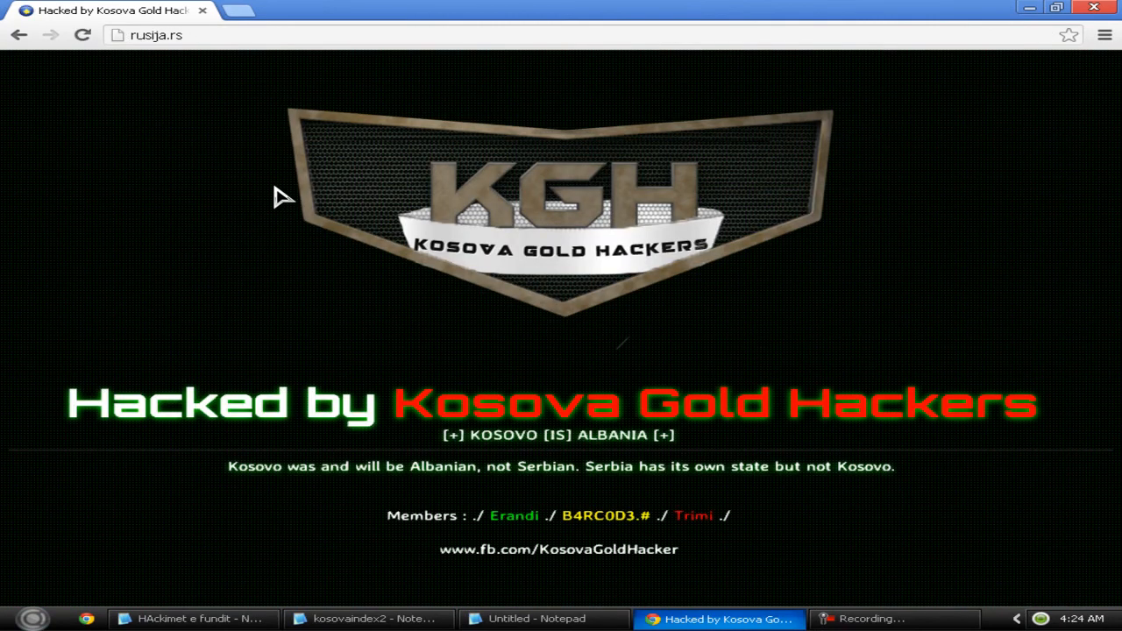
left_click(537, 619)
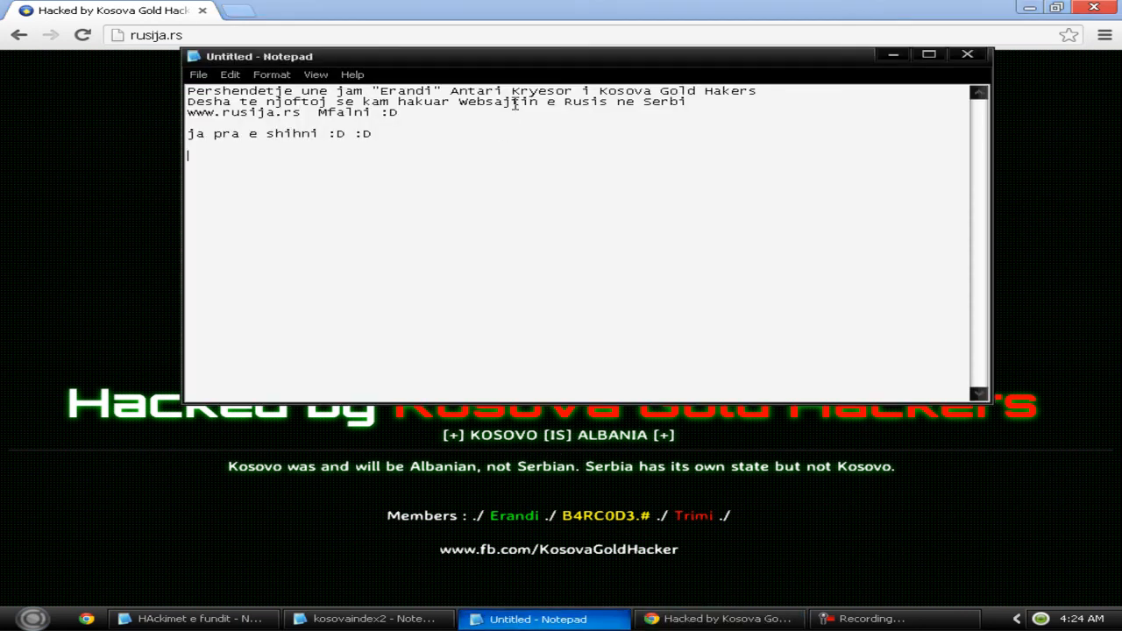
type("Tun")
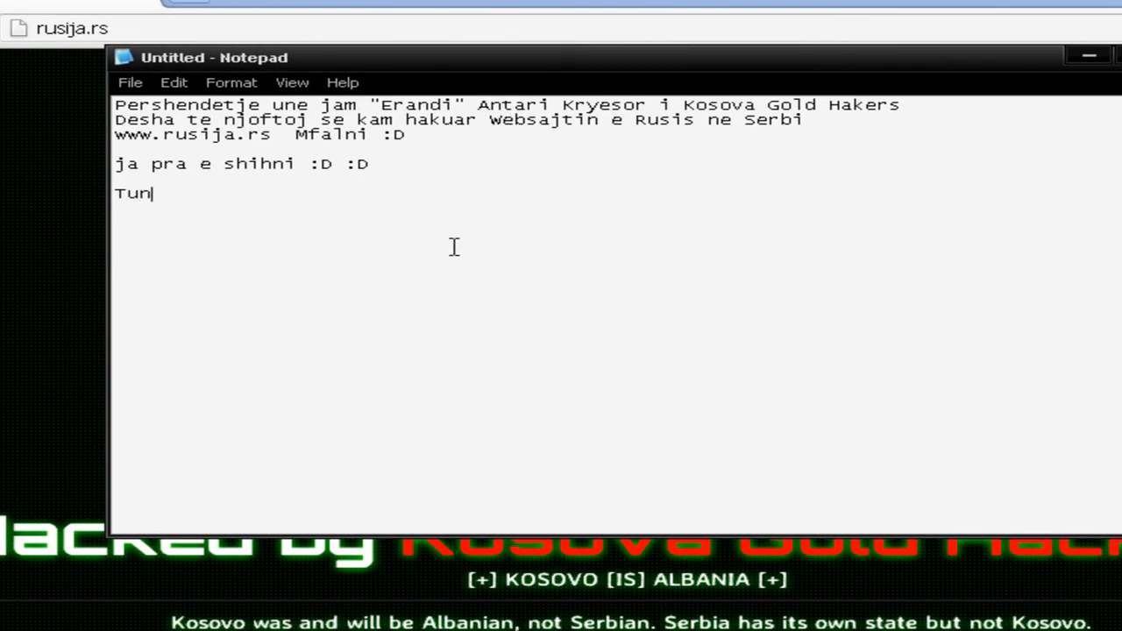
type("g")
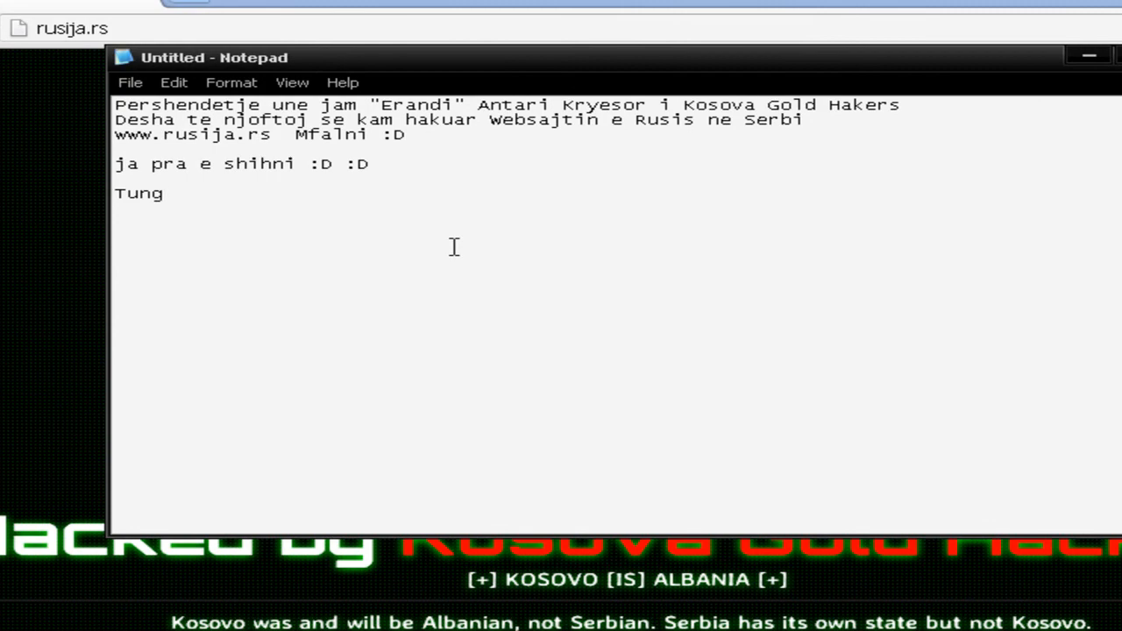